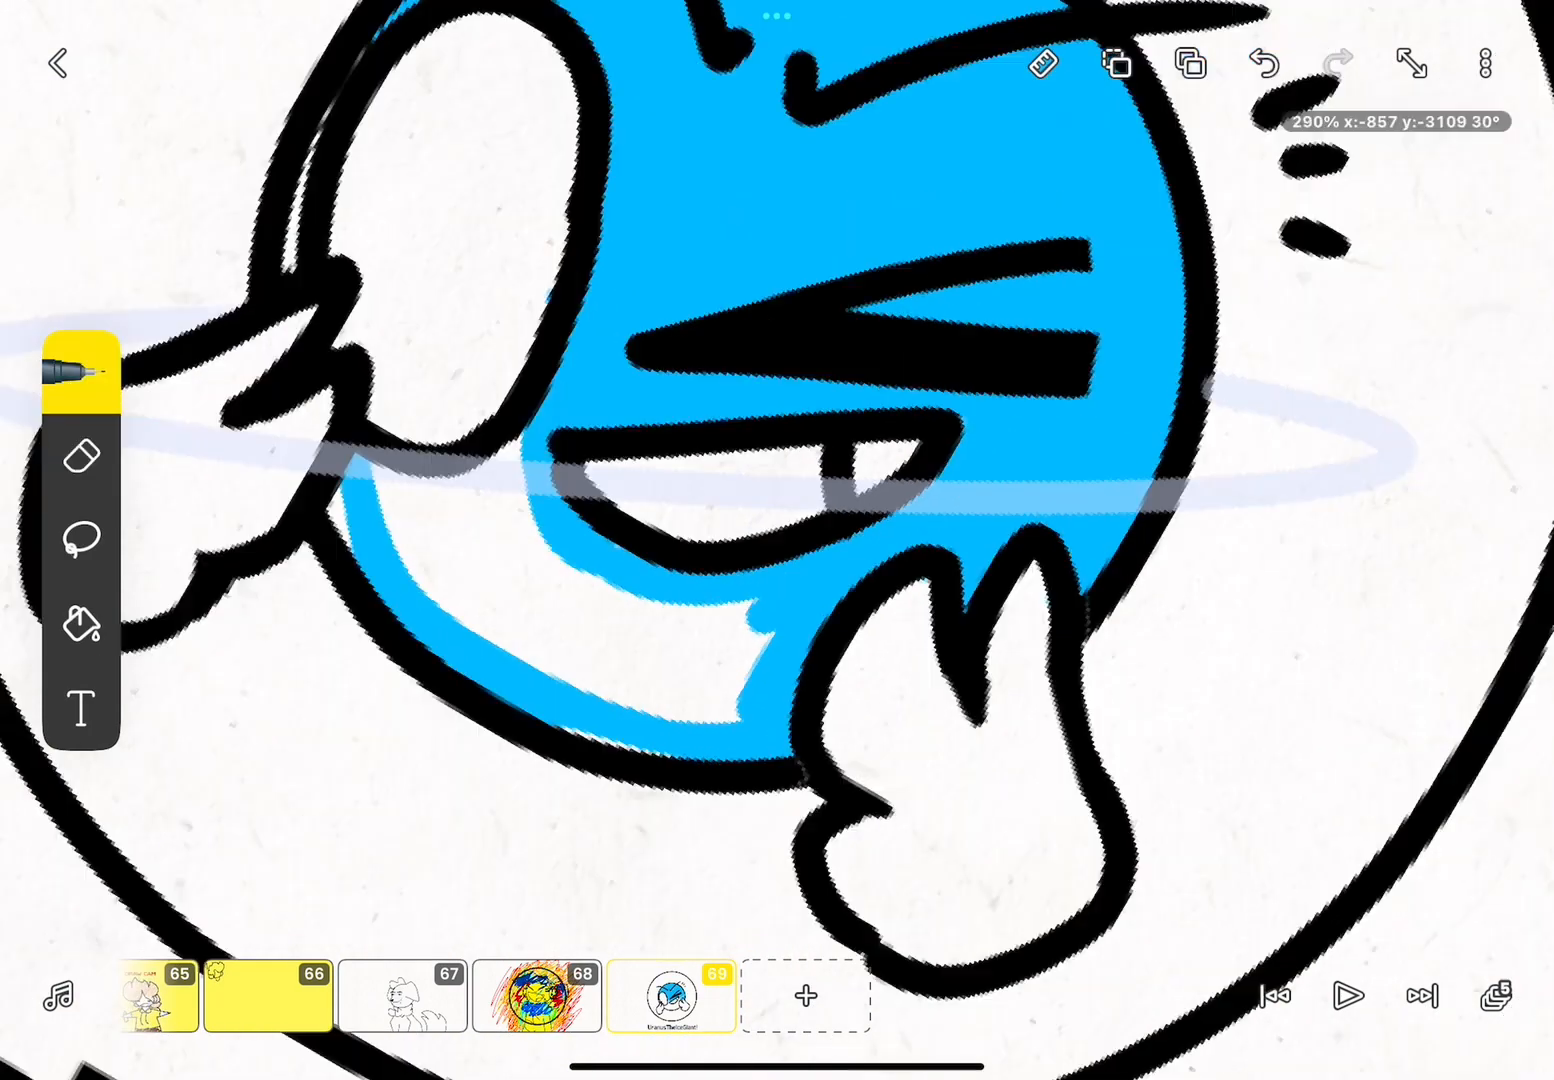
# With the pen, shade the eye pale blue and the planet's right edge deeper blue.
pyautogui.click(82, 680)
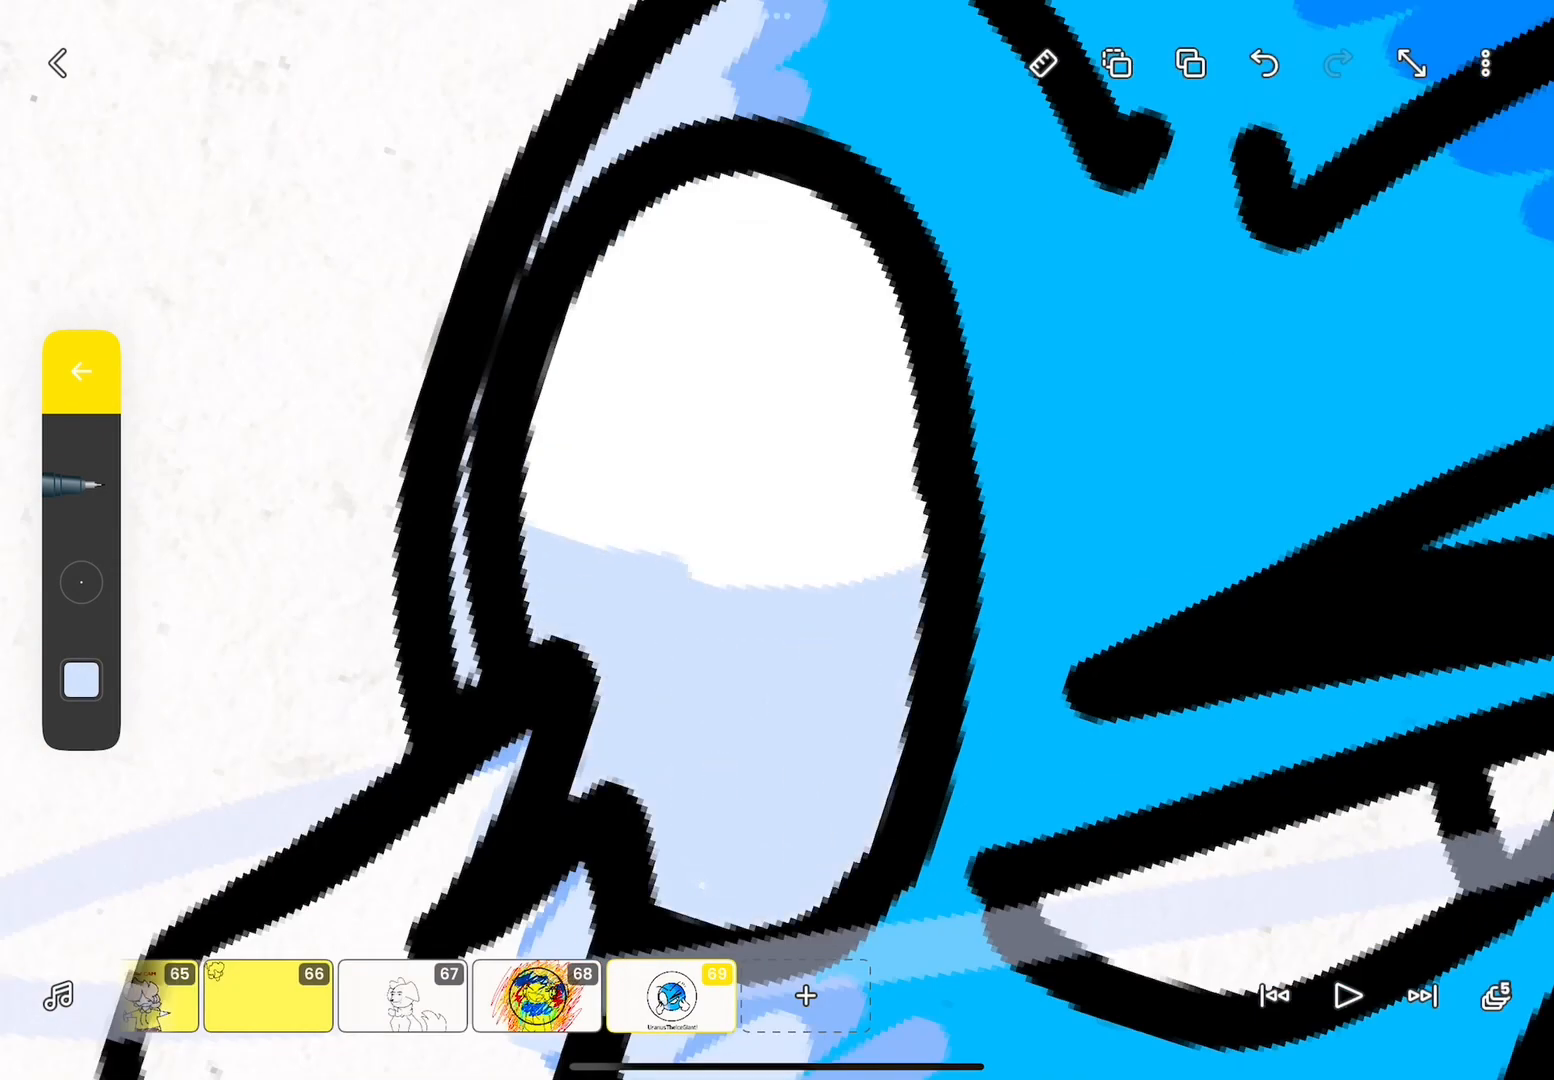
pyautogui.click(80, 681)
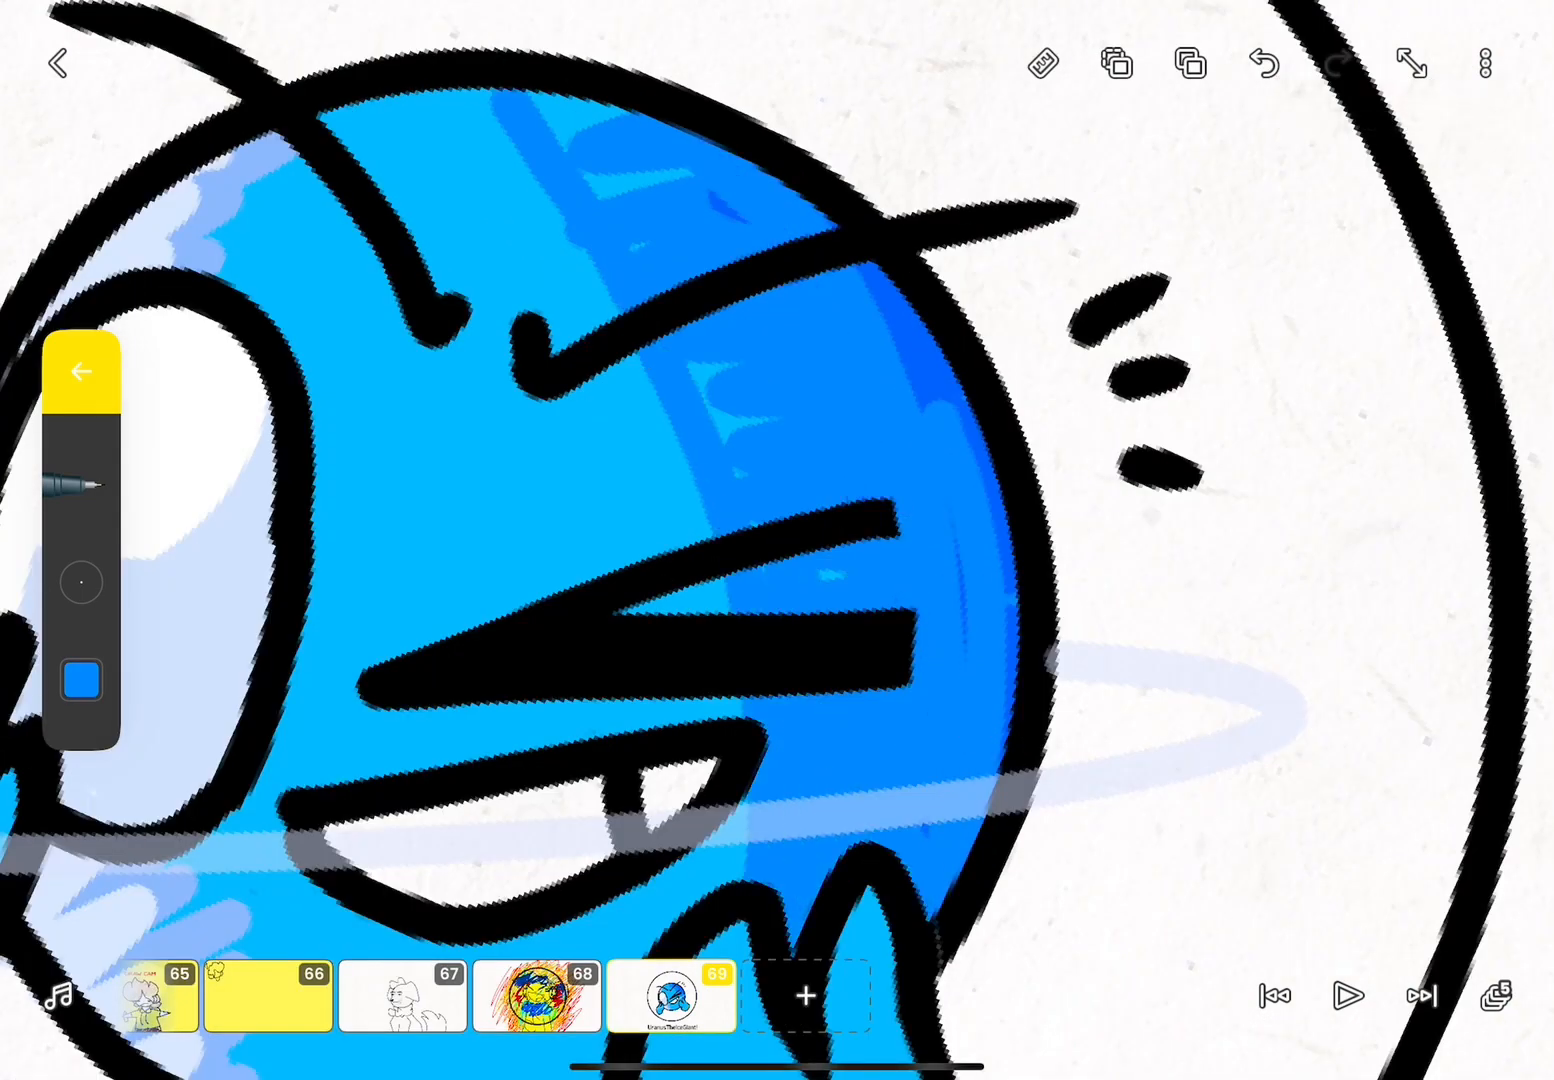
# Airbrush a soft dark-blue gradient on the planet's right and a pale highlight streak.
pyautogui.click(82, 370)
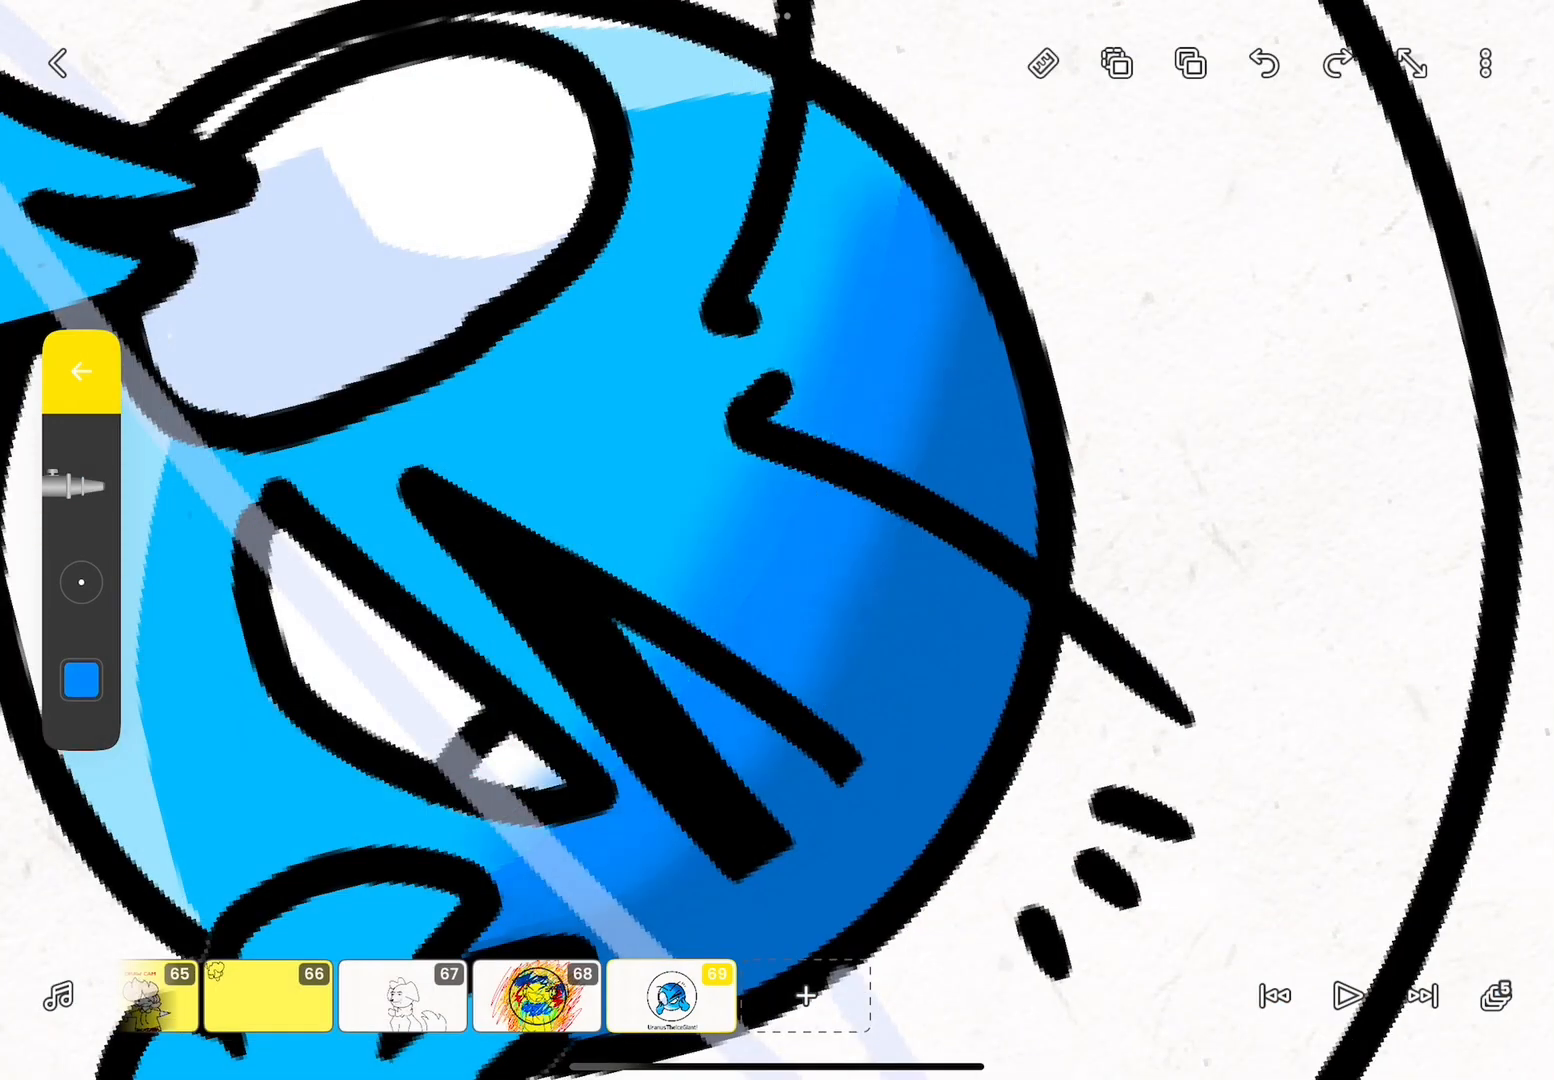
# Highlight the tooth in white and bucket-fill the background circle dark navy.
pyautogui.click(78, 681)
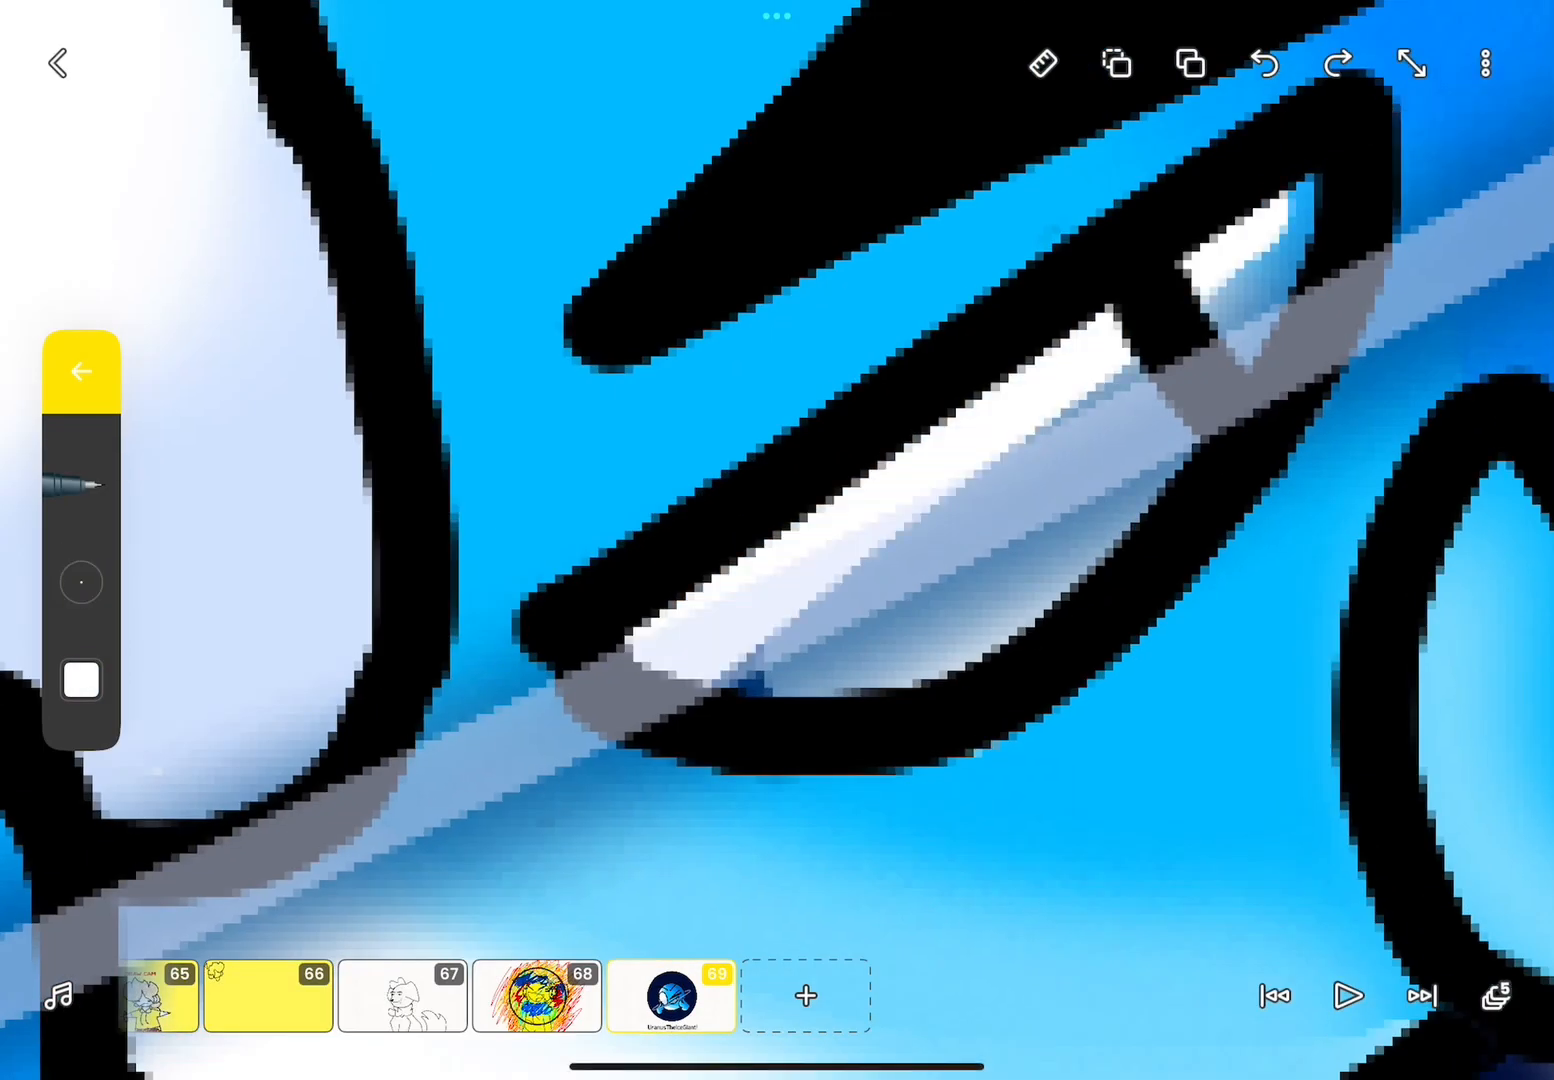
pyautogui.click(80, 490)
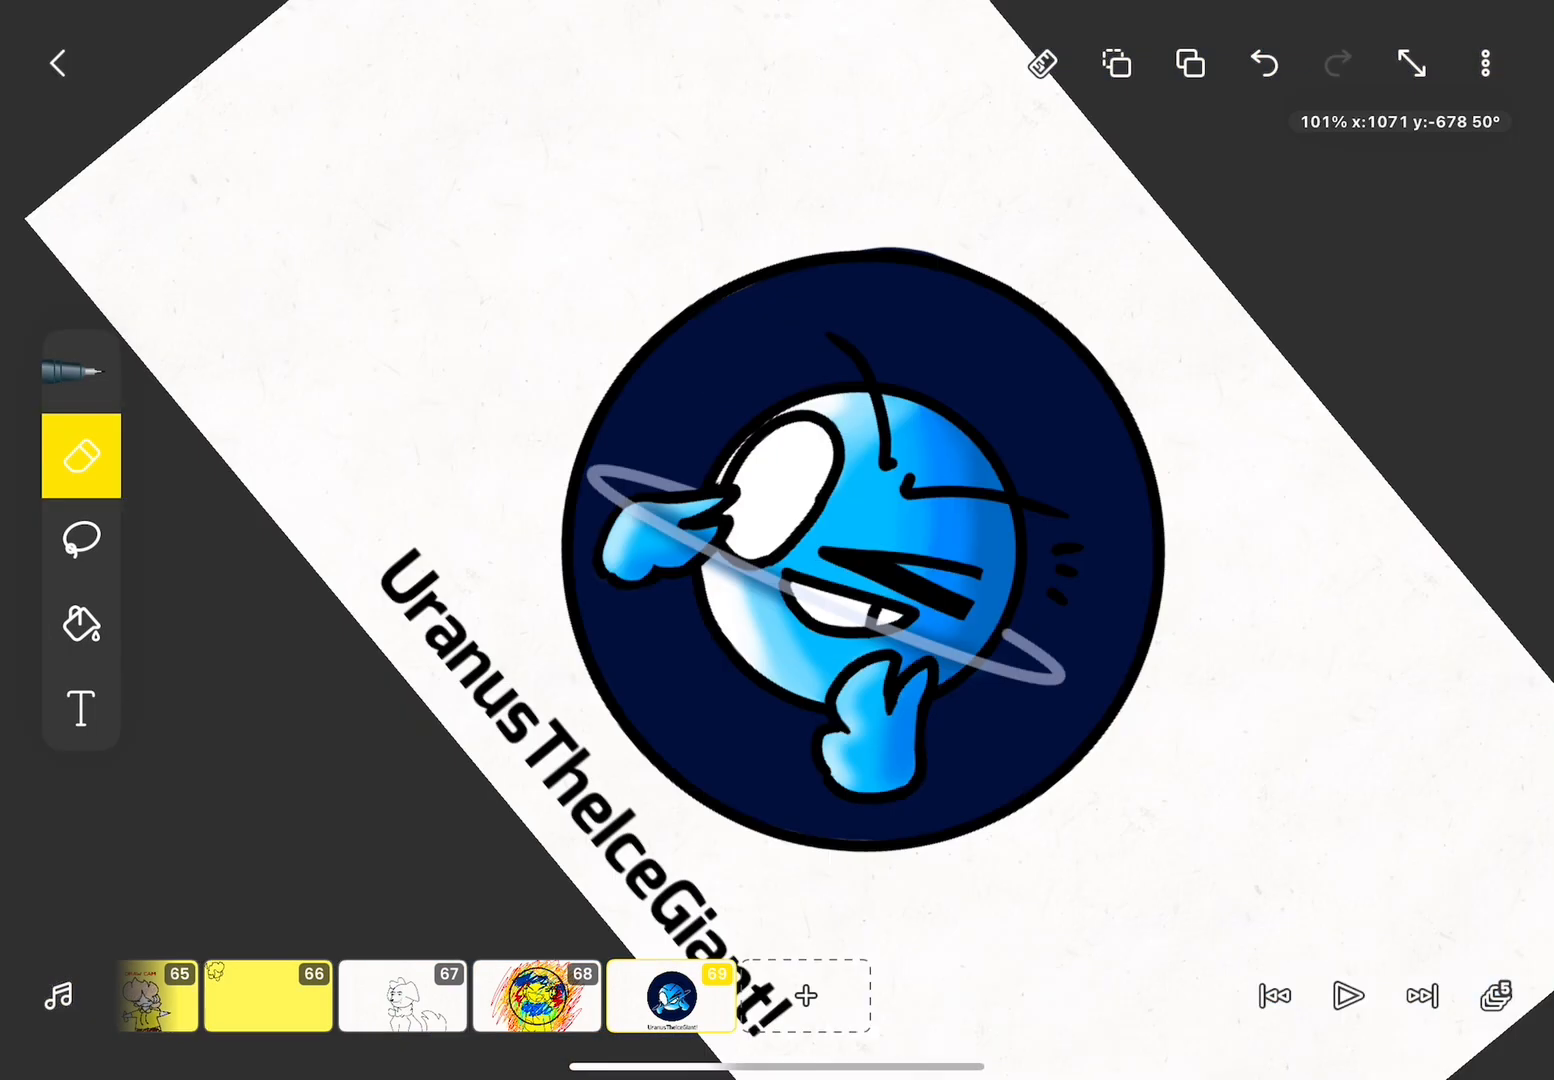
# Draw tiny grey asteroids with little black faces beside the planet's ring.
pyautogui.click(81, 456)
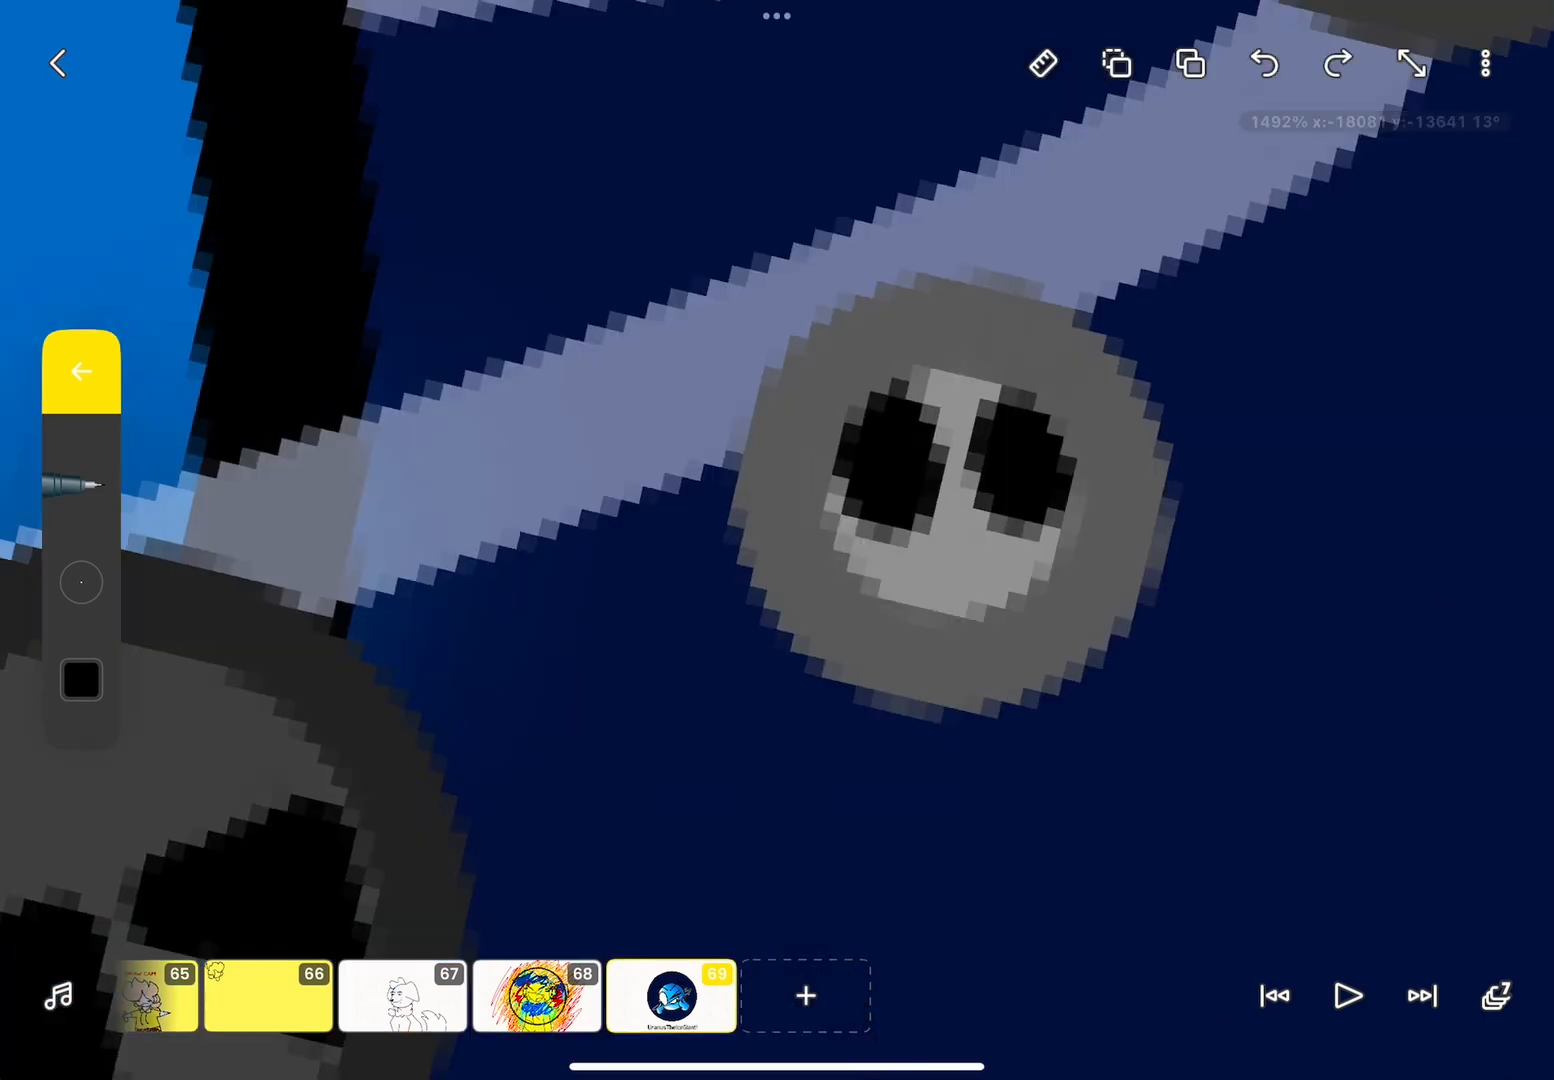
# Airbrush faint stars and a purple galaxy streak, and letter 'Uranus' across the top.
pyautogui.click(81, 680)
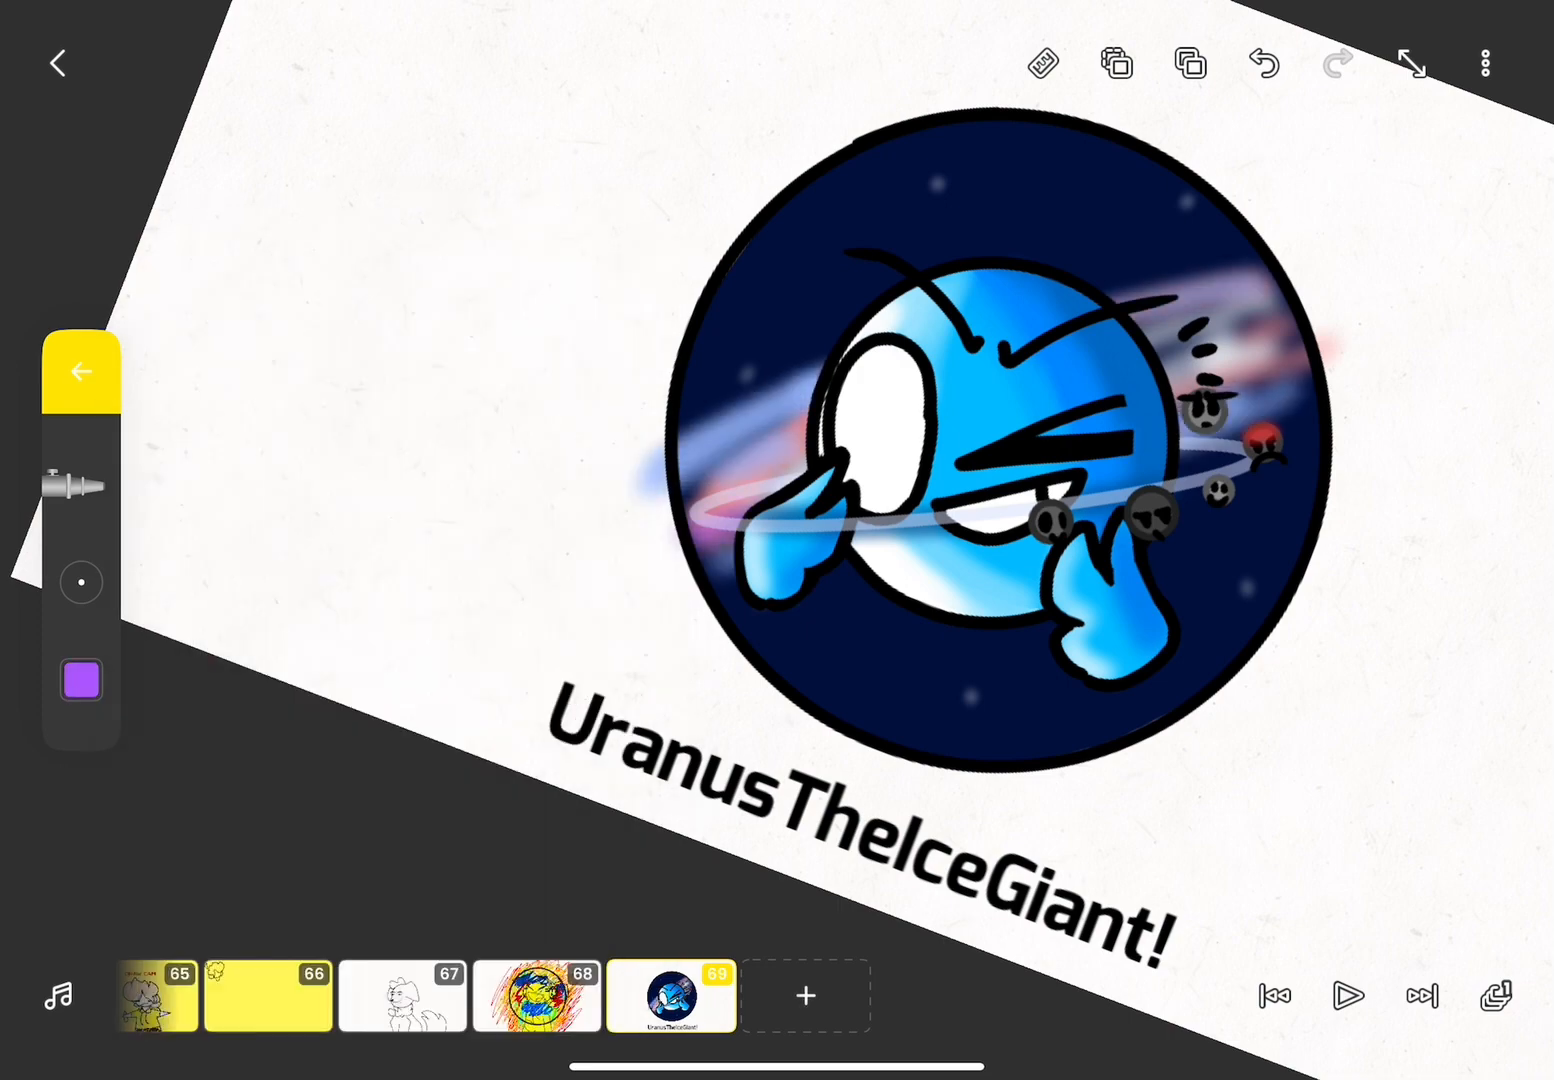
pyautogui.click(80, 681)
pyautogui.write('The Ice Gian')
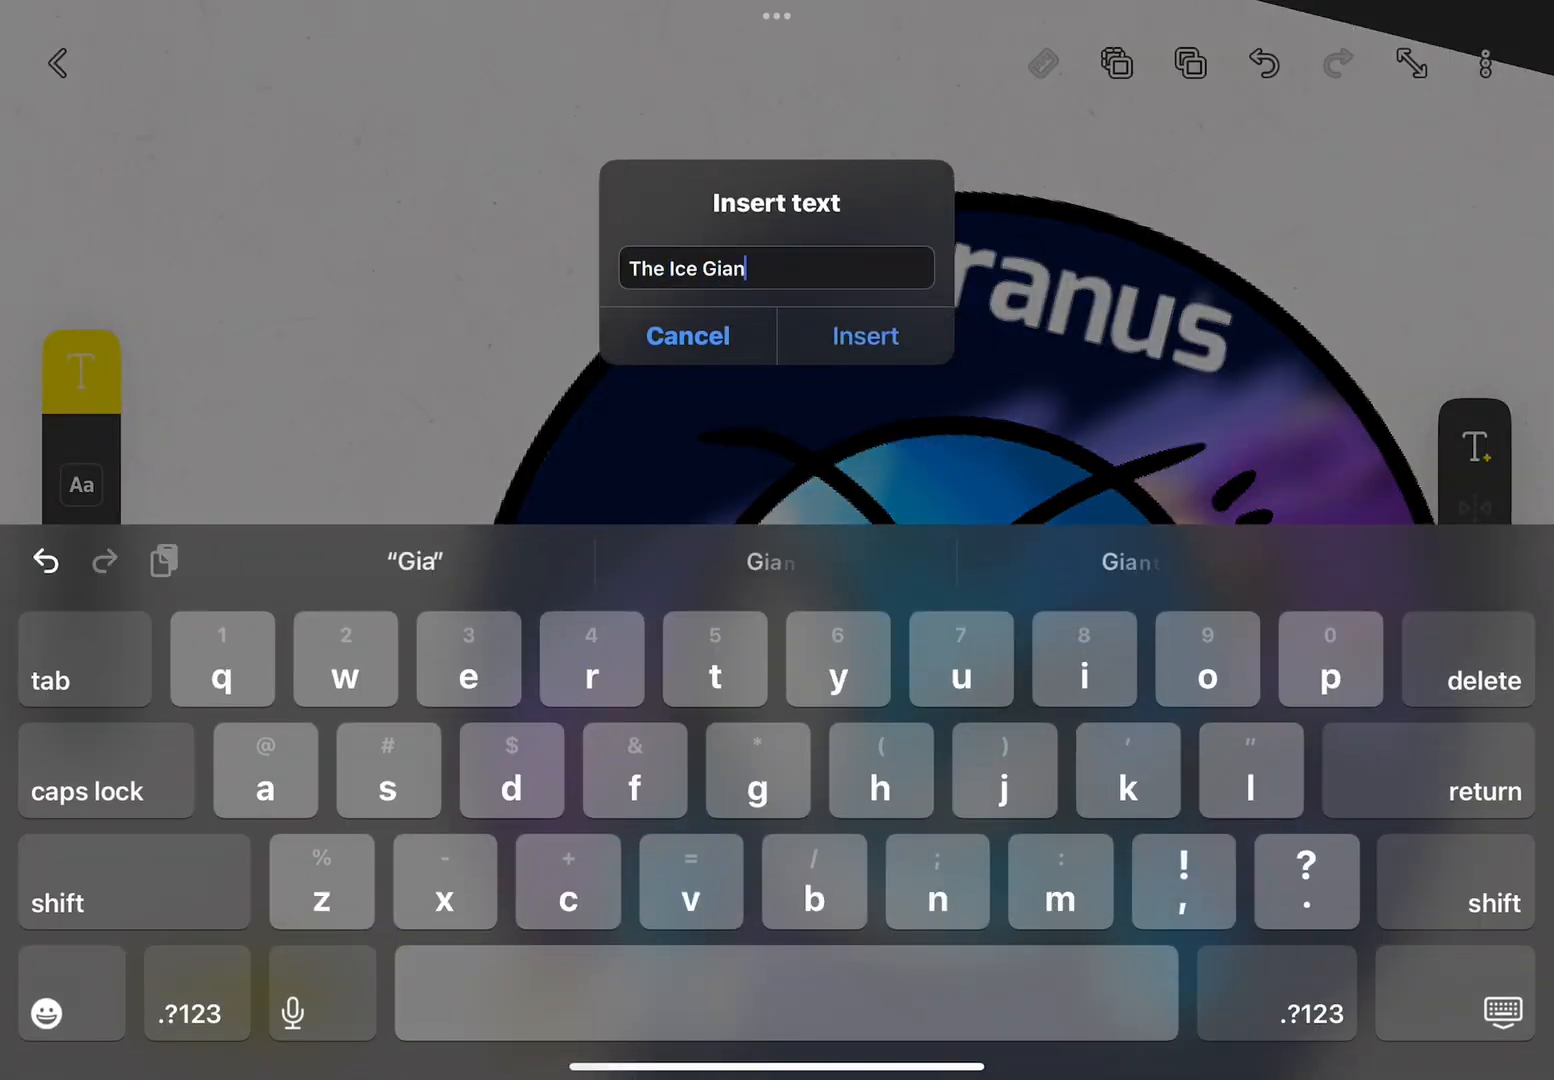
# Insert 'The Ice Giant' and position it beneath the 'Uranus' title.
pyautogui.click(864, 336)
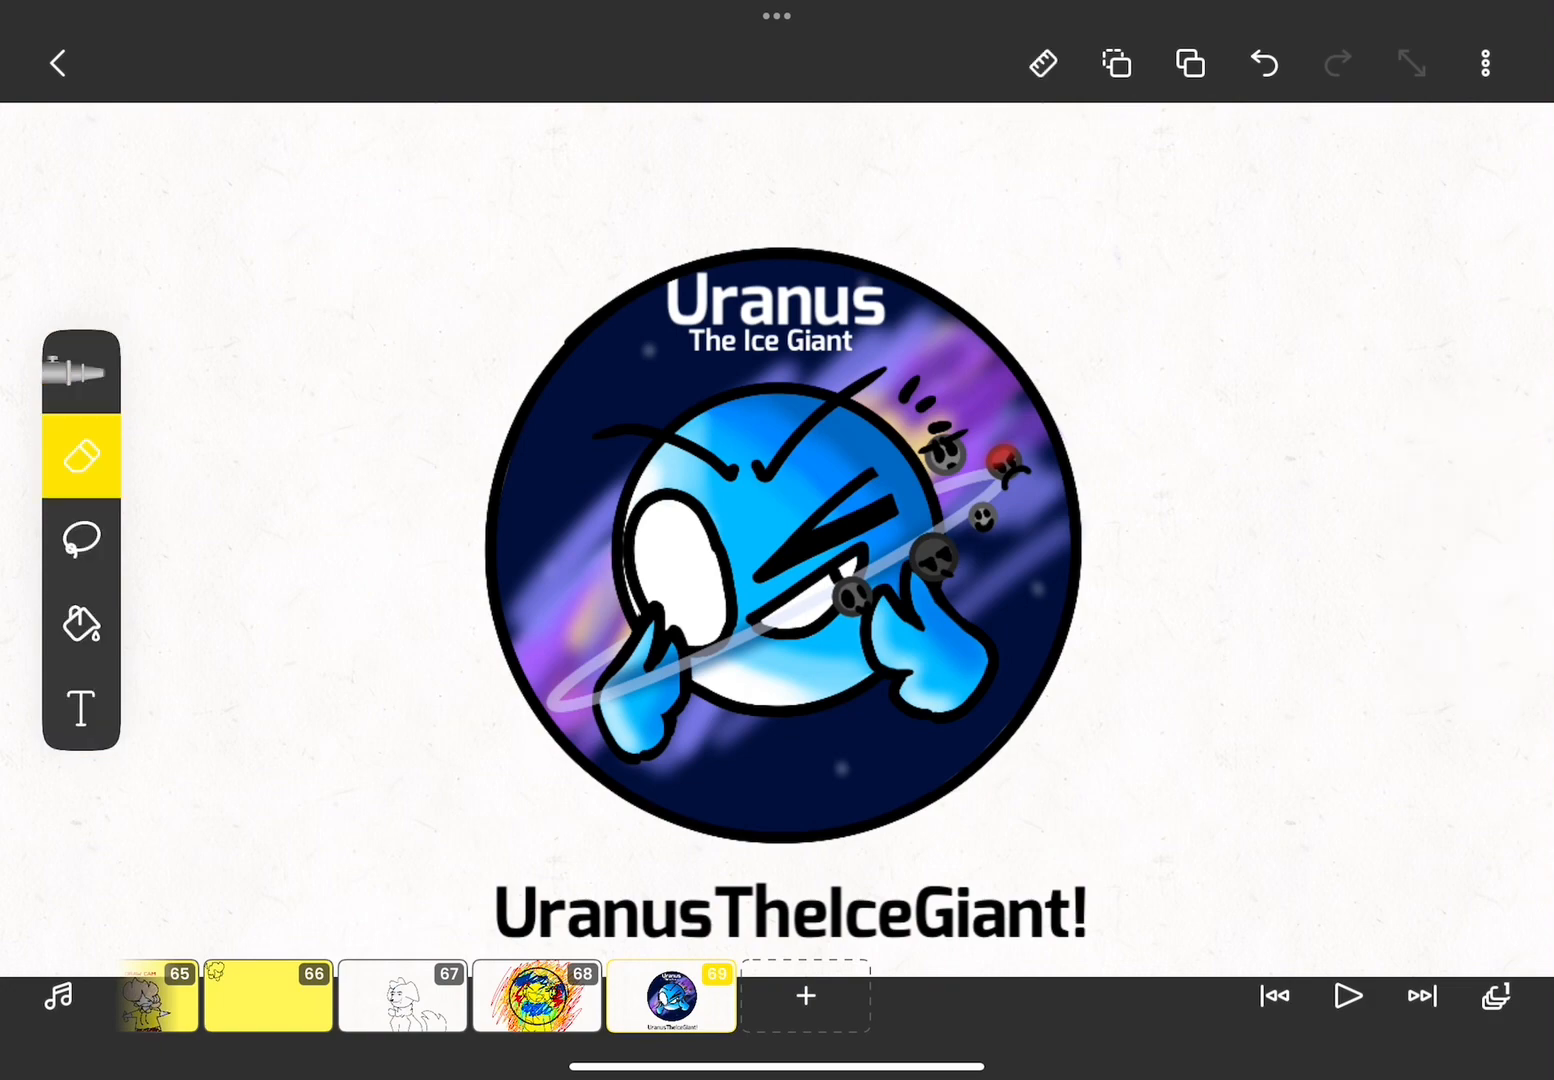
pyautogui.click(82, 371)
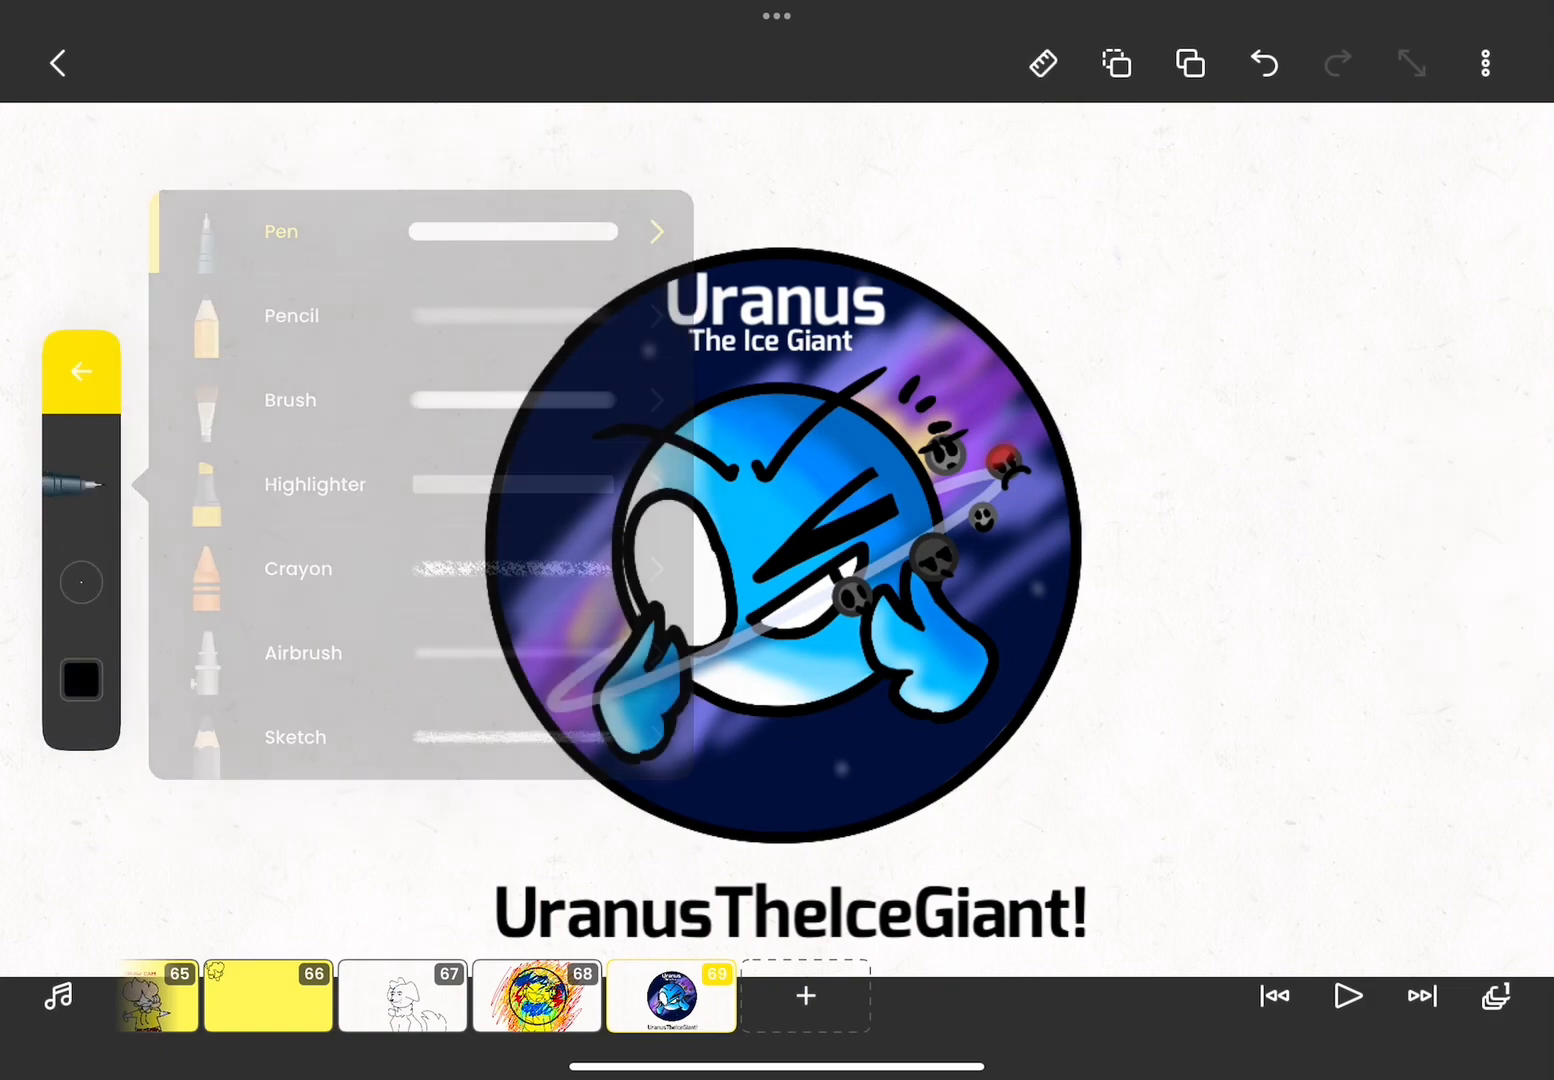